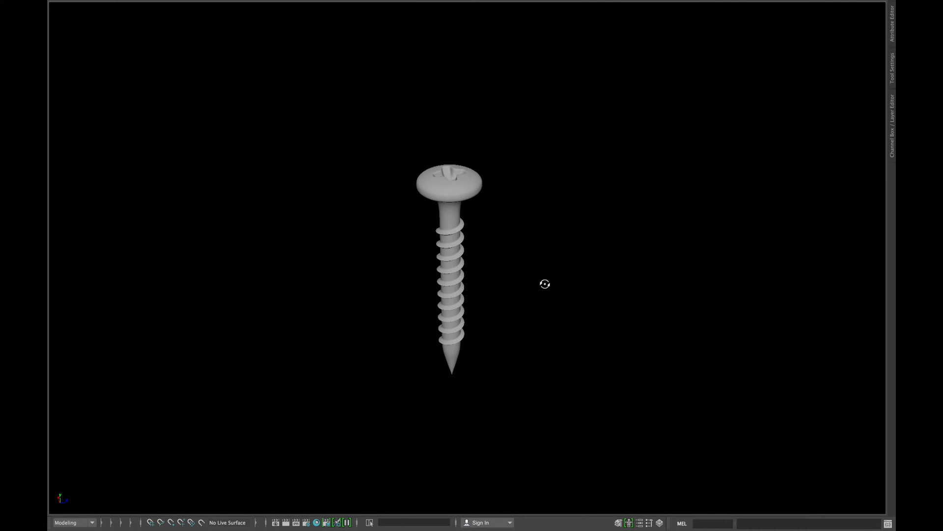
- Orbit around the multi-turn screw and select the vertex at the thread's end
{"action": "left_click_drag", "start_coordinate": [544, 284], "coordinate": [491, 244]}
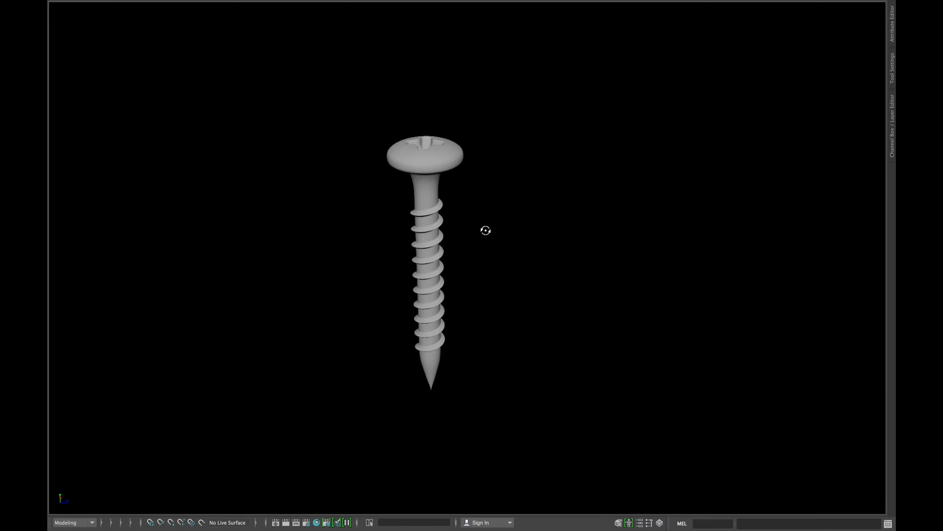
{"action": "left_click_drag", "start_coordinate": [485, 230], "coordinate": [499, 209]}
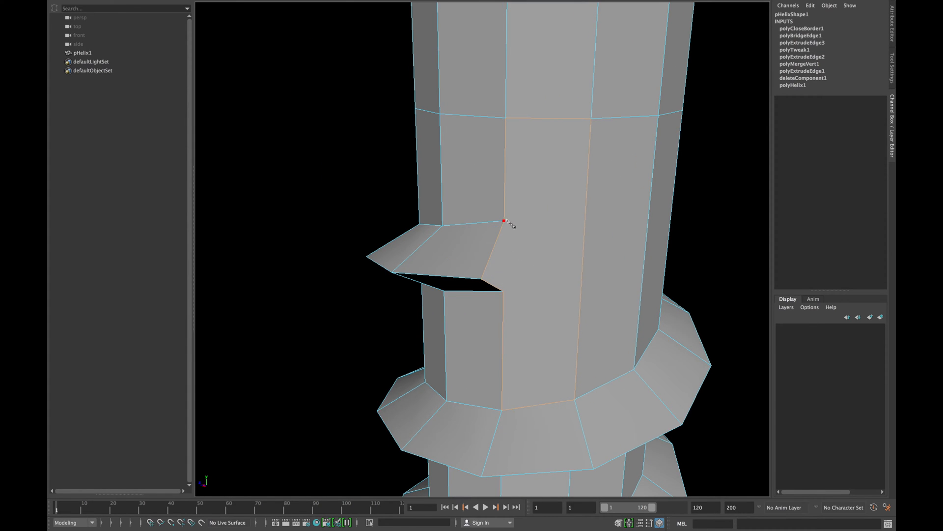
{"action": "left_click", "coordinate": [504, 292]}
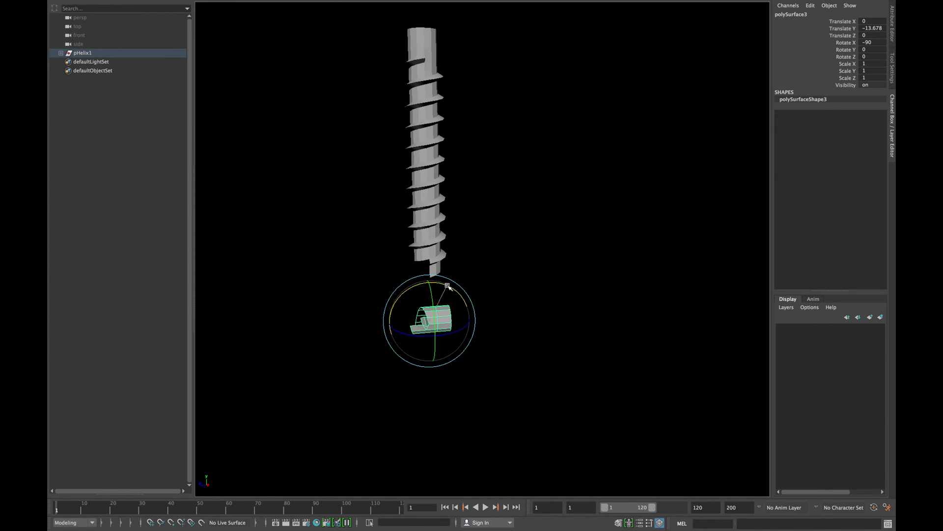
- Flip the duplicated thread-end piece with Rotate X -180 and position it under the screw
{"action": "left_click_drag", "start_coordinate": [447, 285], "coordinate": [383, 361]}
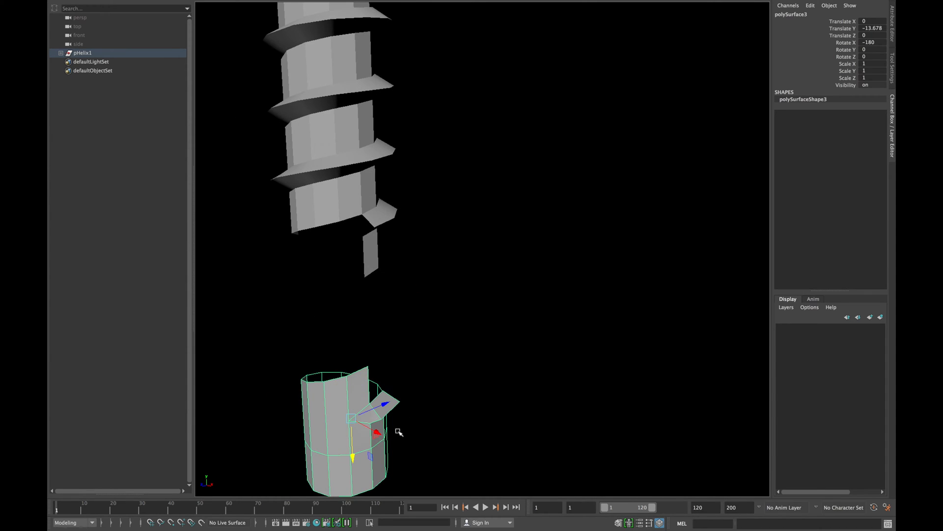
{"action": "mouse_move", "coordinate": [388, 367]}
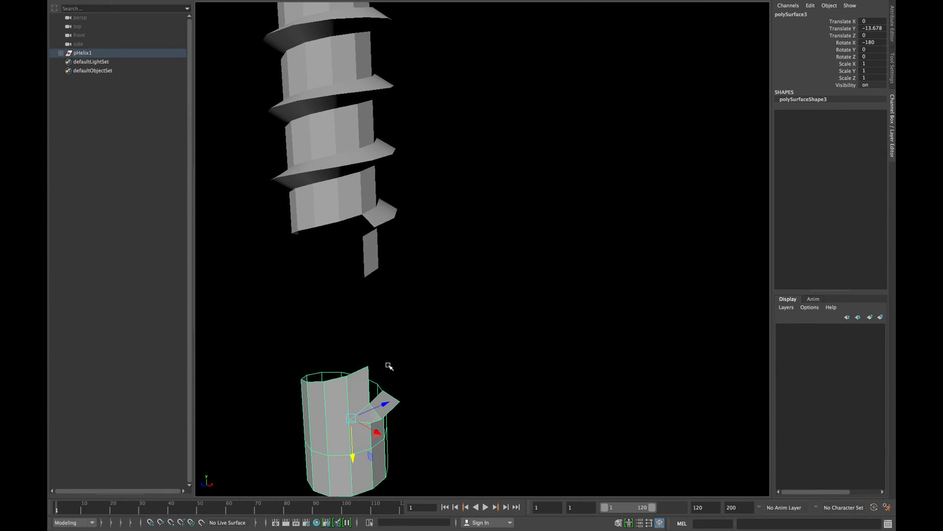
{"action": "left_click_drag", "start_coordinate": [388, 366], "coordinate": [349, 260]}
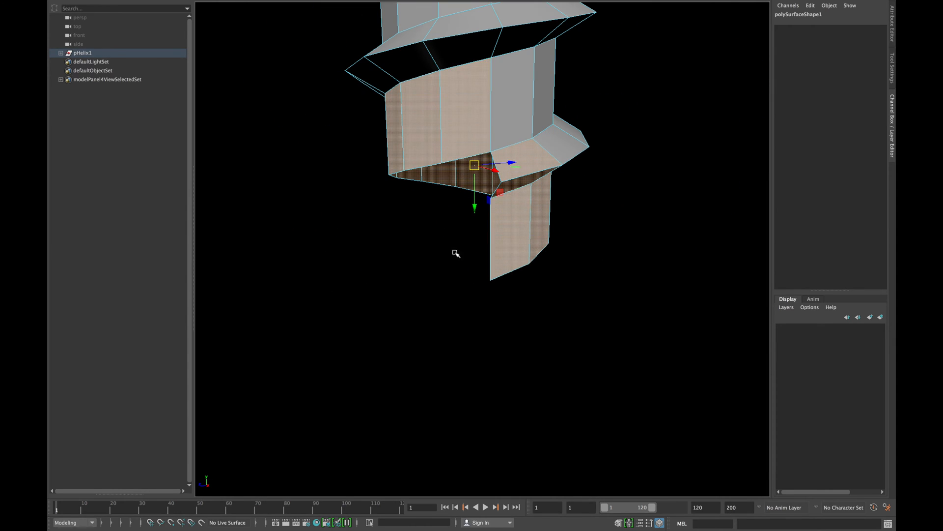
- Switch the combined screw mesh to smooth shaded display with key 5
{"action": "key", "text": "5"}
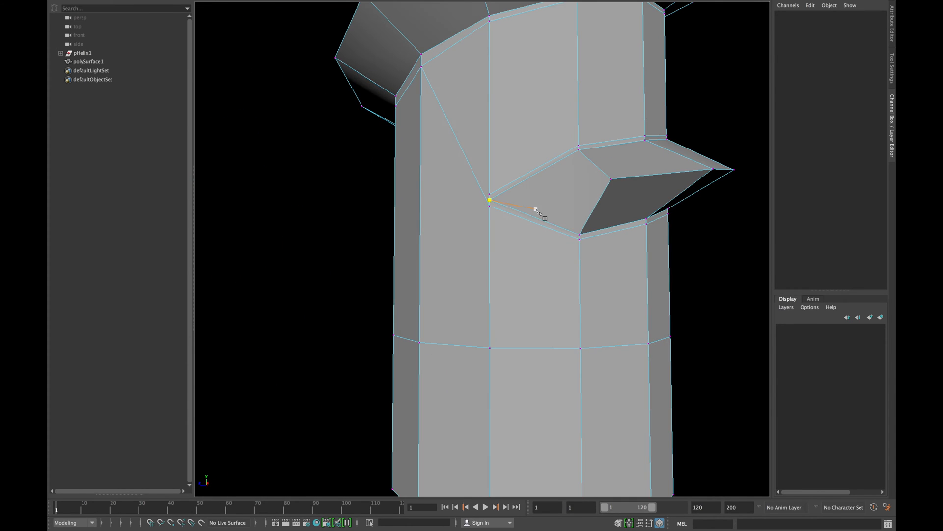
- Multi-Cut new edges from the thread corner vertex across the core faces
{"action": "left_click_drag", "start_coordinate": [490, 199], "coordinate": [418, 203]}
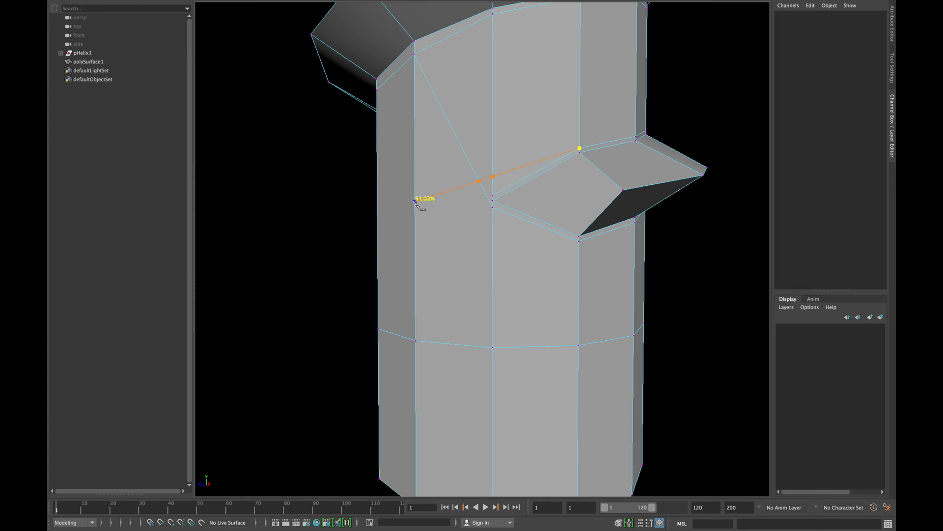
{"action": "left_click", "coordinate": [418, 204]}
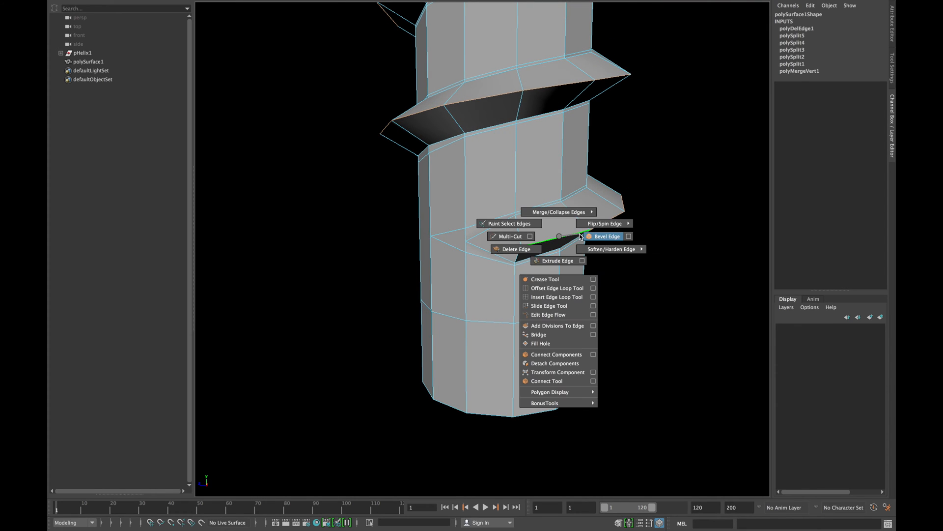
- Apply Bevel Edge to the thread-end edge, adjusting Fraction to 0.2 with 1 segment
{"action": "left_click", "coordinate": [607, 236]}
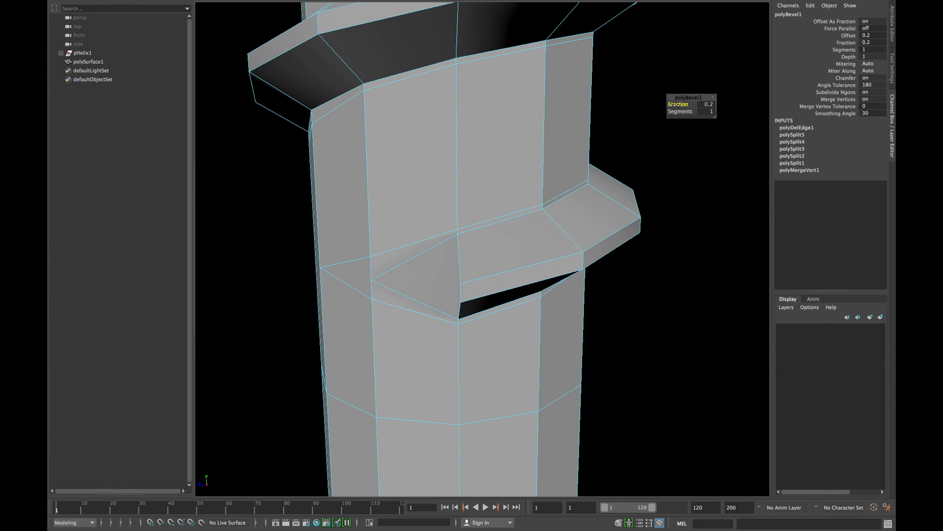
{"action": "left_click", "coordinate": [550, 289]}
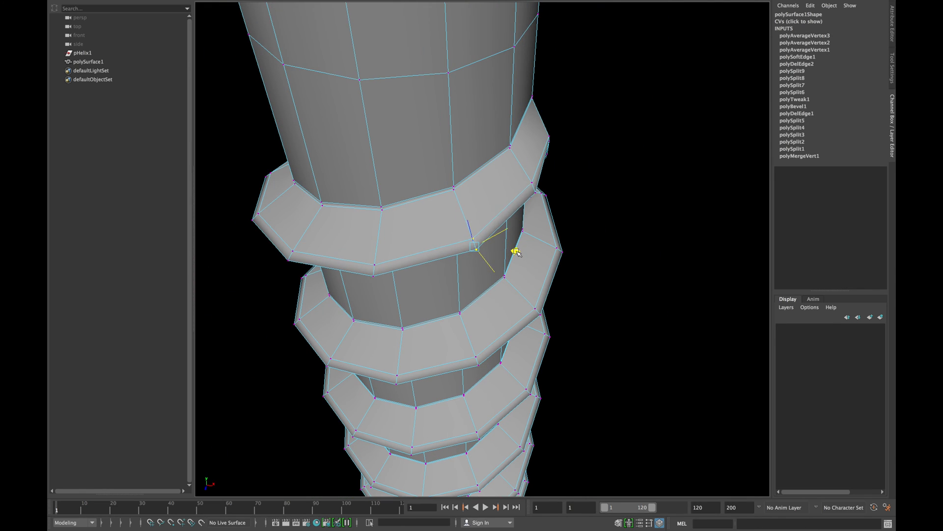
- Orbit to view the tidied thread end of the screw from below
{"action": "left_click_drag", "start_coordinate": [481, 240], "coordinate": [493, 289]}
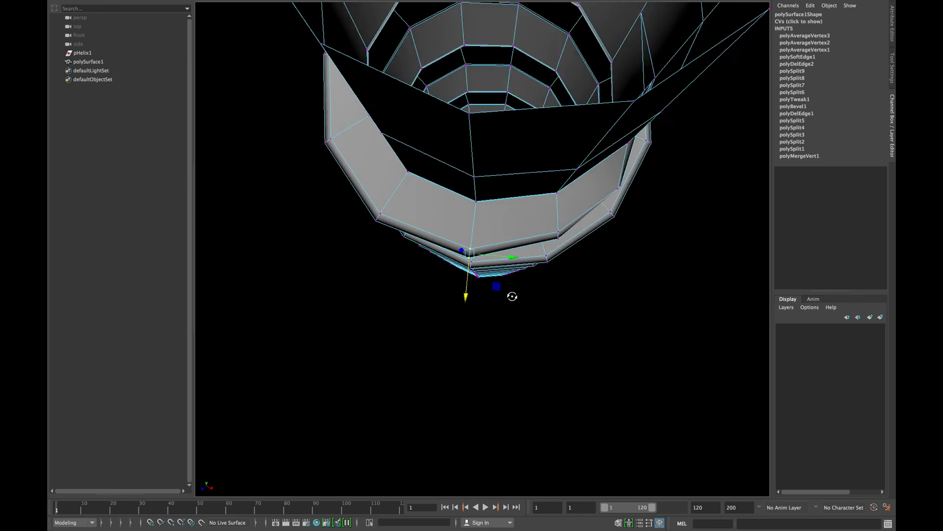